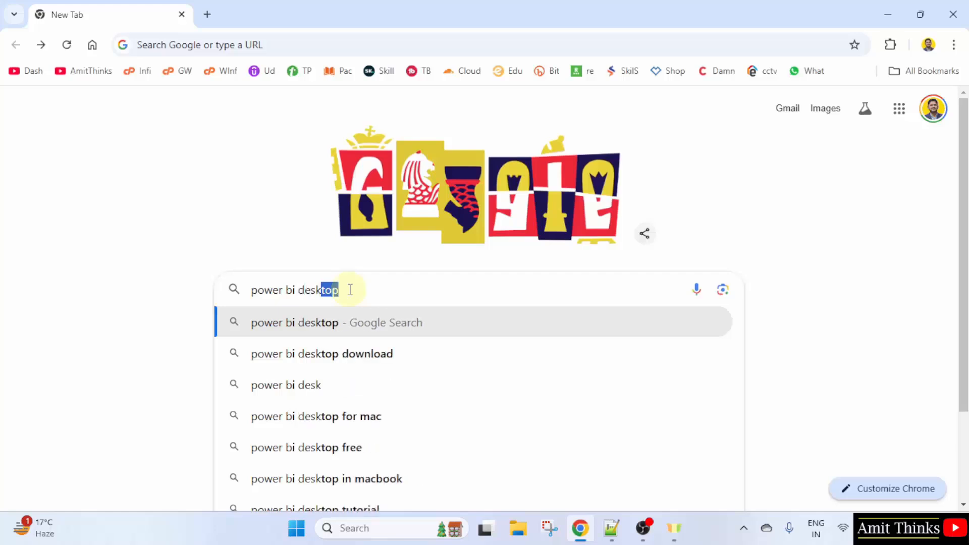
# Search Google for 'power bi desktop' and go to Microsoft's Download Center result.
pyautogui.click(349, 289)
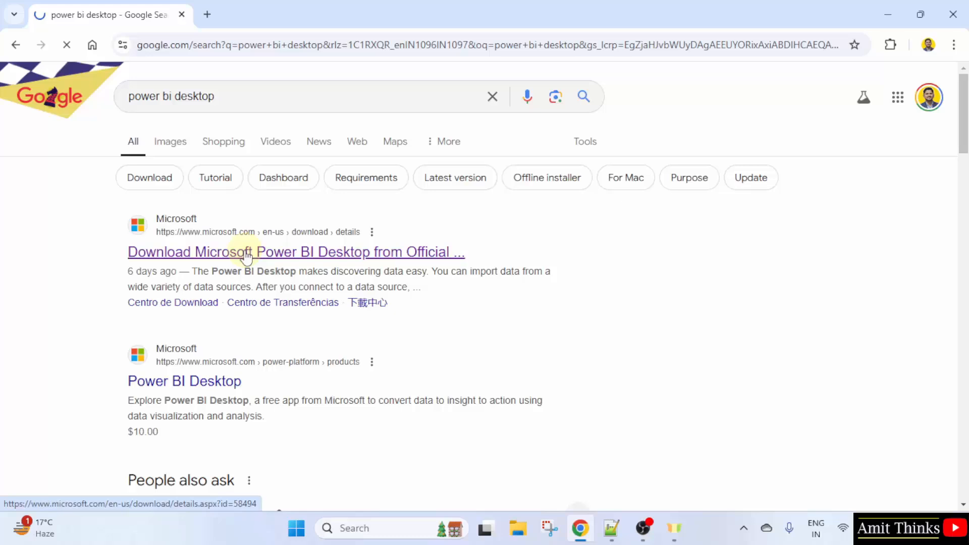
pyautogui.click(296, 252)
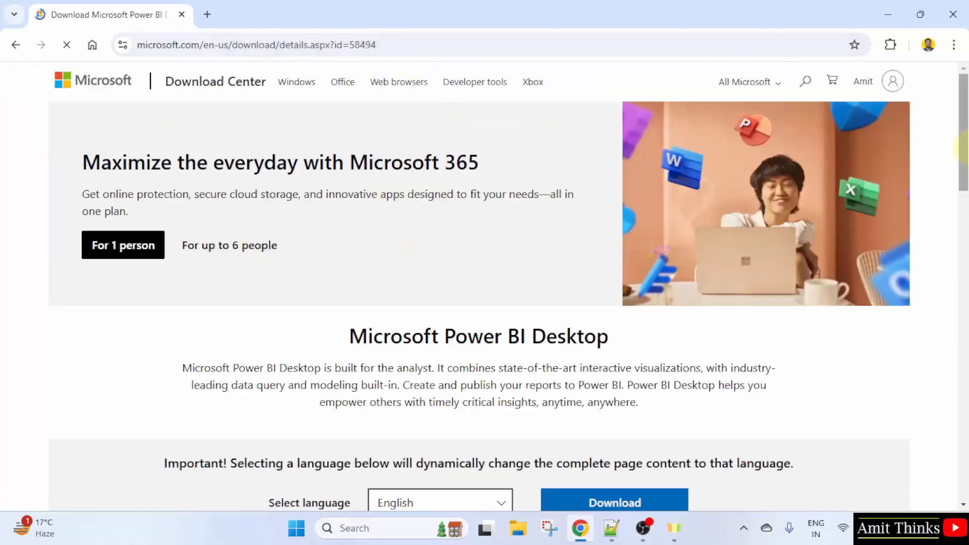
# Keep English as the page language and start the Download to show the file choices.
pyautogui.scroll(-3)
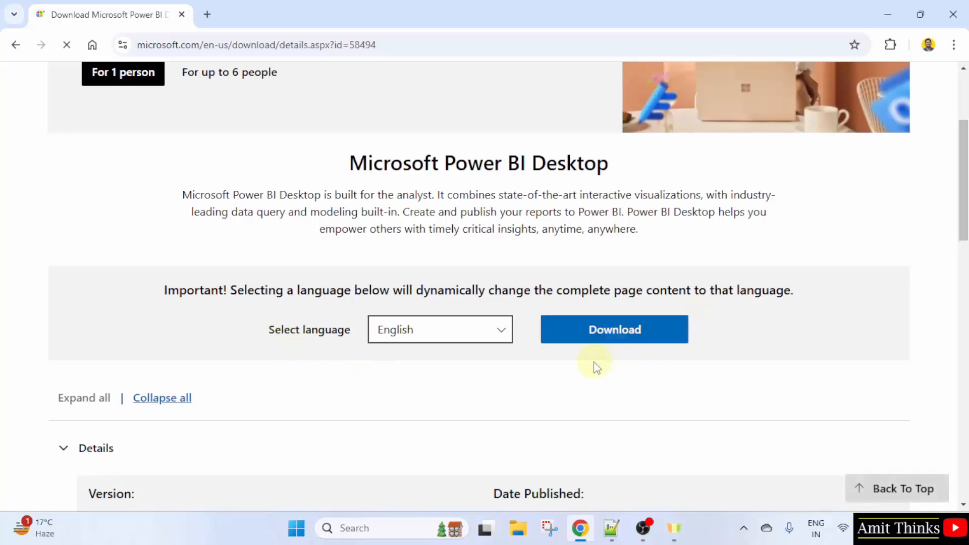
pyautogui.click(614, 330)
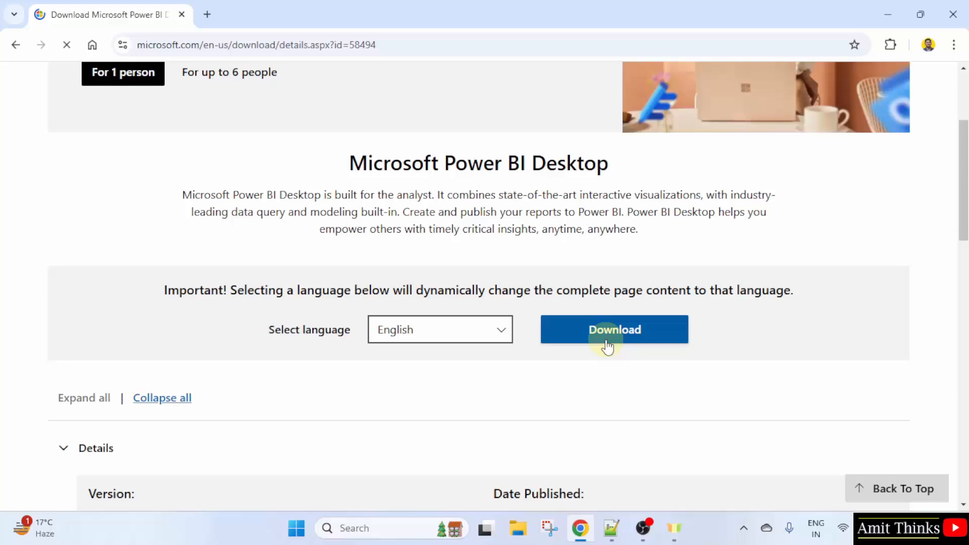
pyautogui.click(439, 330)
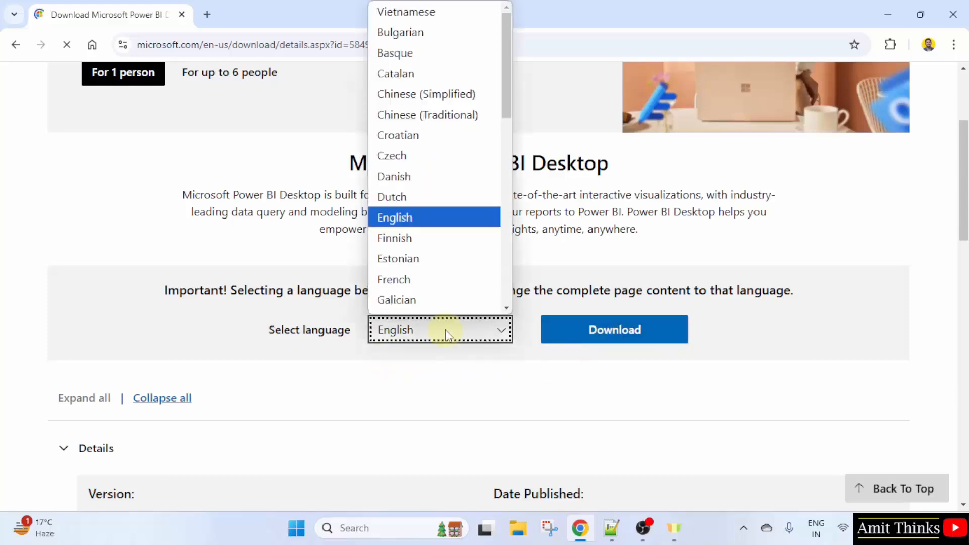
pyautogui.click(440, 329)
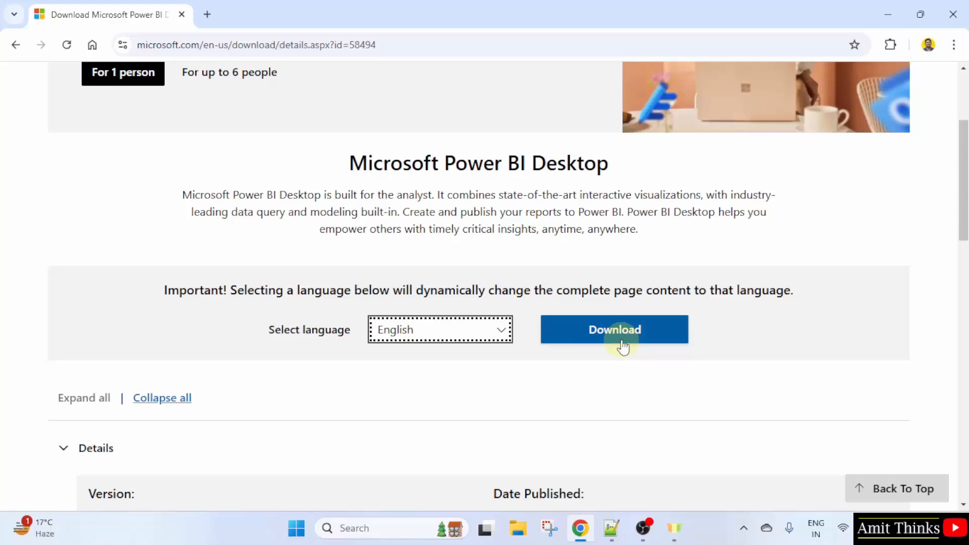
pyautogui.click(614, 328)
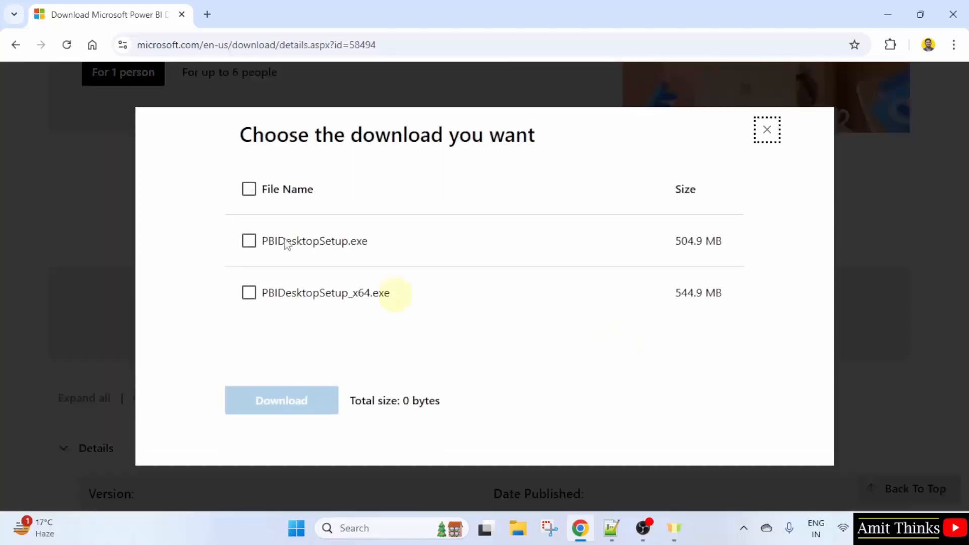
pyautogui.moveTo(339, 248)
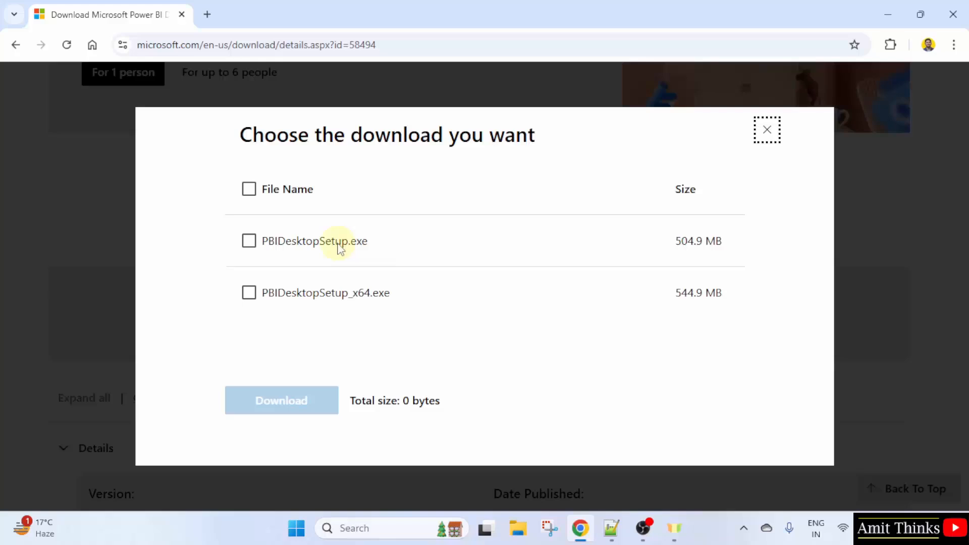
# Tick PBIDesktopSetup_x64.exe (544.9 MB) and start a Windows taskbar search.
pyautogui.click(249, 292)
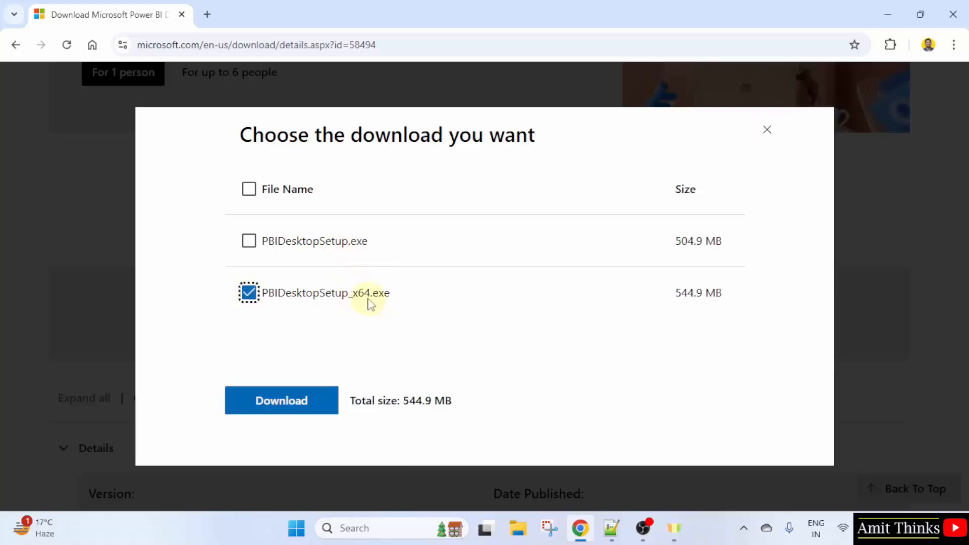
pyautogui.moveTo(426, 319)
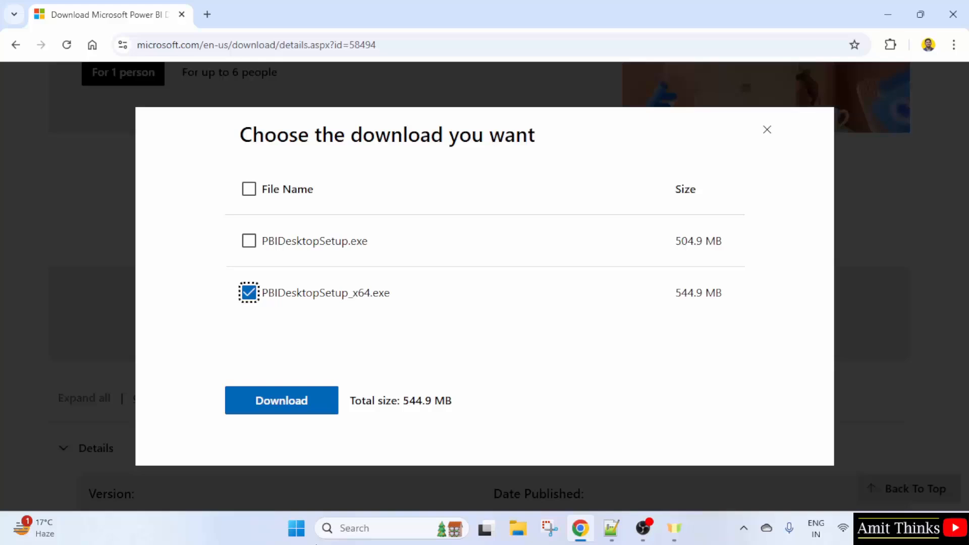
pyautogui.click(295, 529)
pyautogui.write('about your PC')
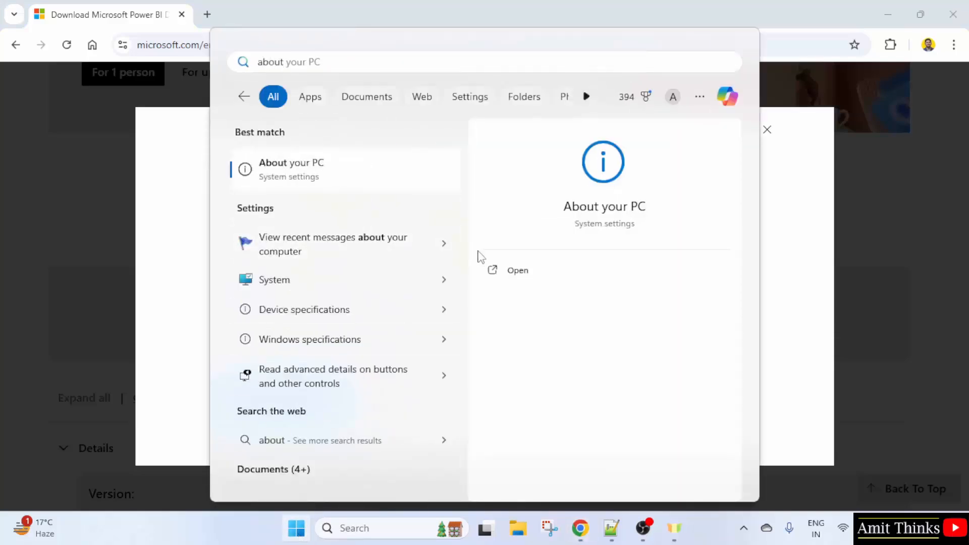
pyautogui.moveTo(584, 275)
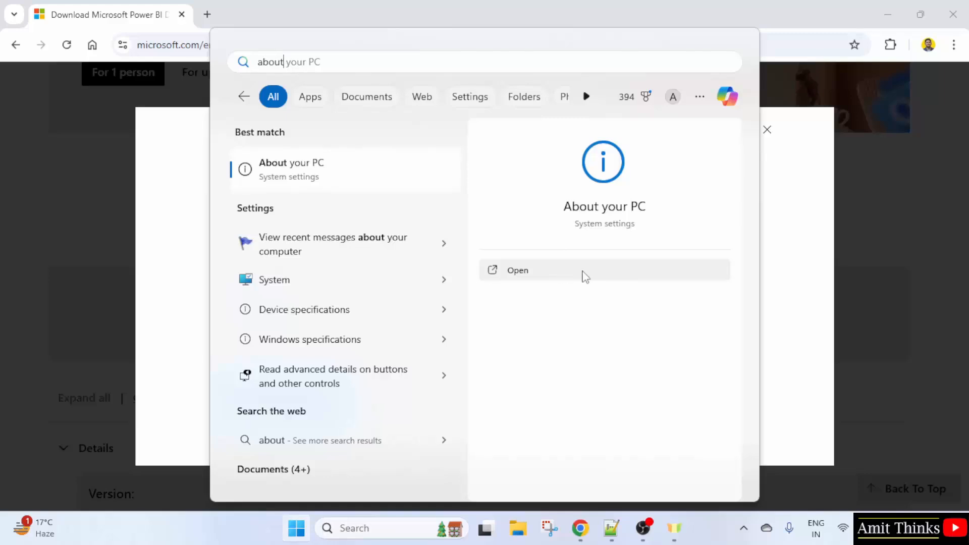
pyautogui.click(517, 270)
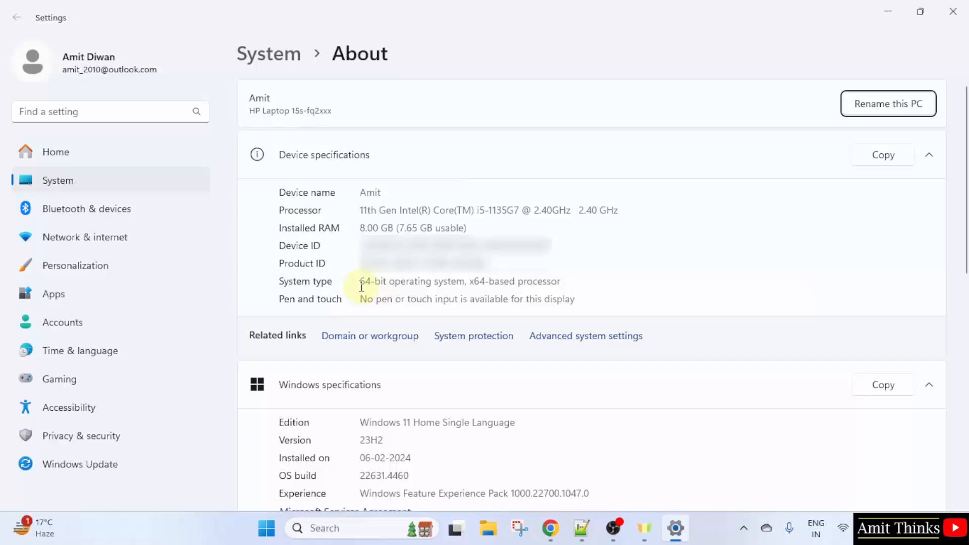
pyautogui.moveTo(494, 289)
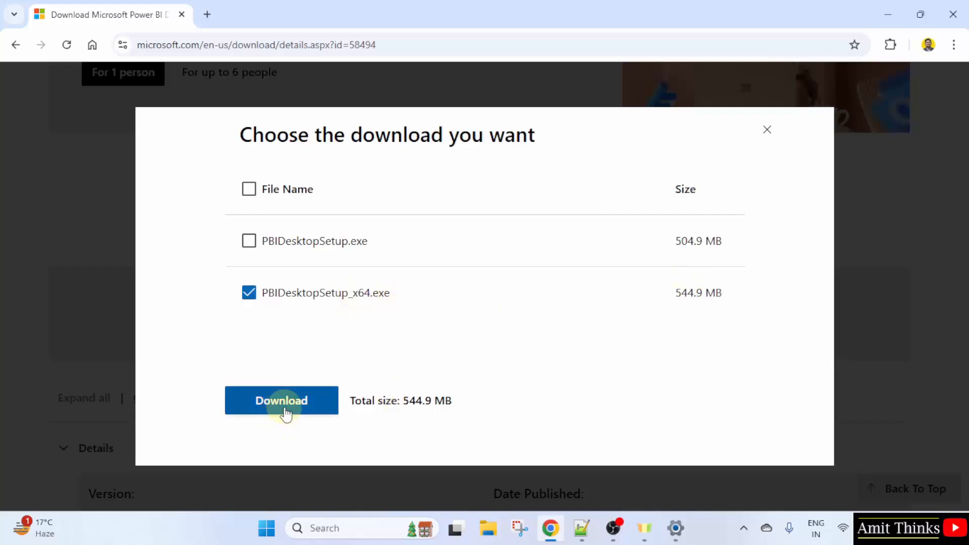
# Download PBIDesktopSetup_x64.exe (545 MB) and confirm it finished in Chrome's downloads.
pyautogui.click(282, 400)
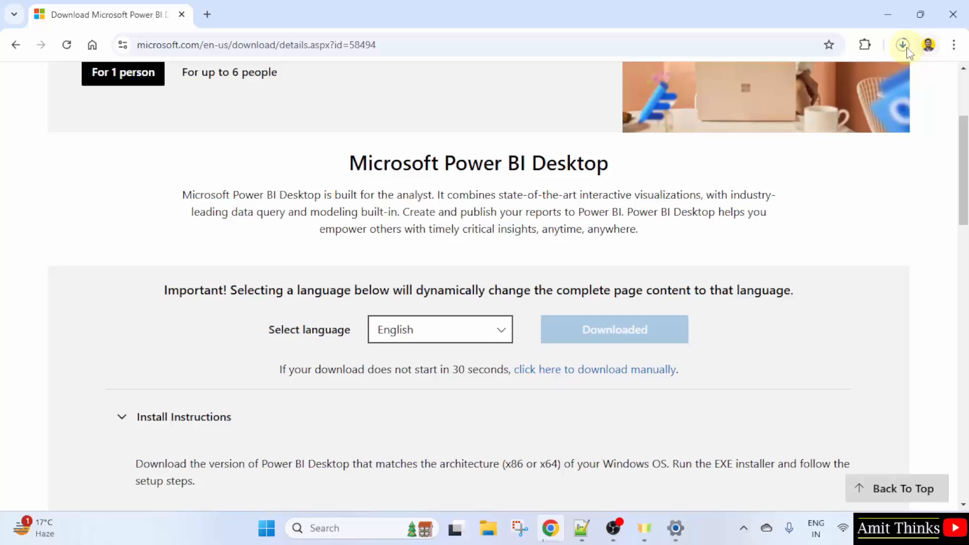
pyautogui.click(903, 44)
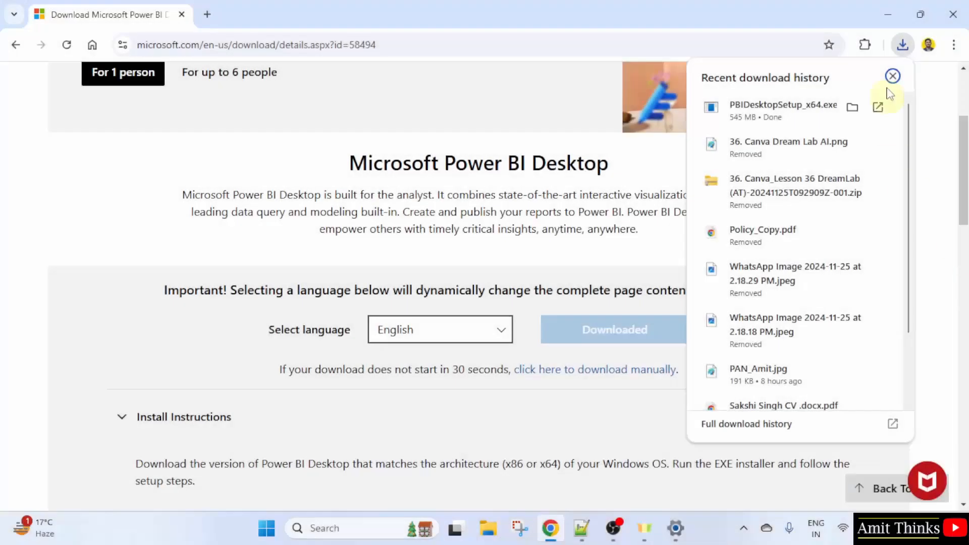
pyautogui.moveTo(812, 124)
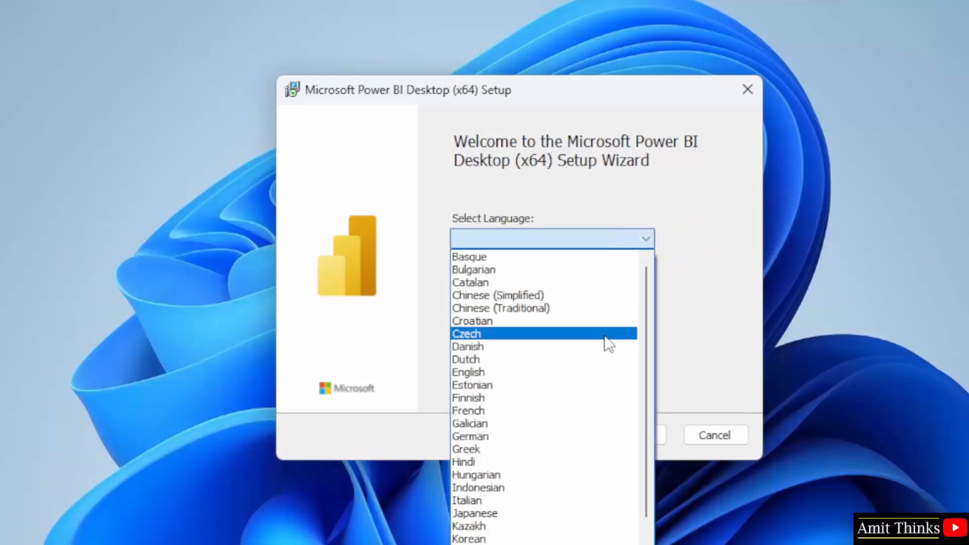
# Choose English, accept the license terms and reach the install location step.
pyautogui.click(468, 372)
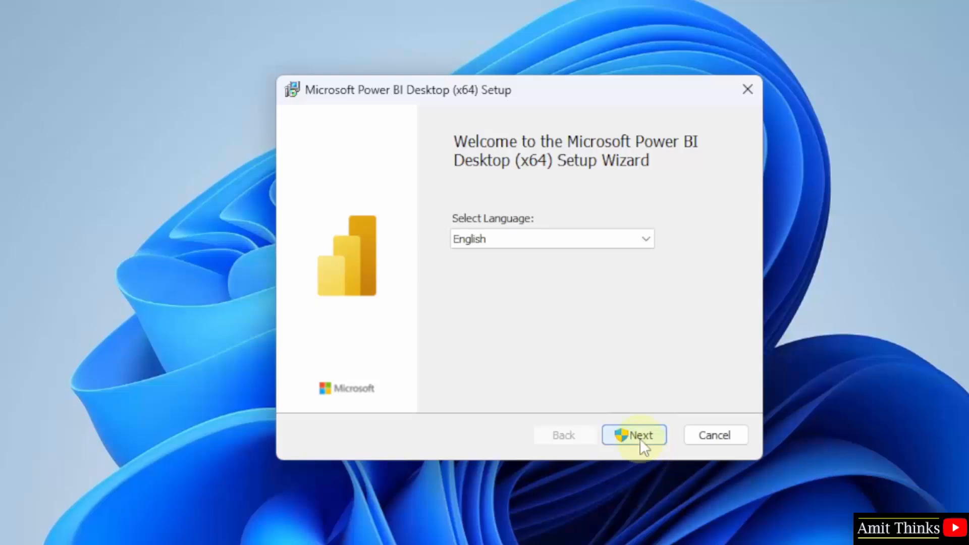
pyautogui.click(634, 435)
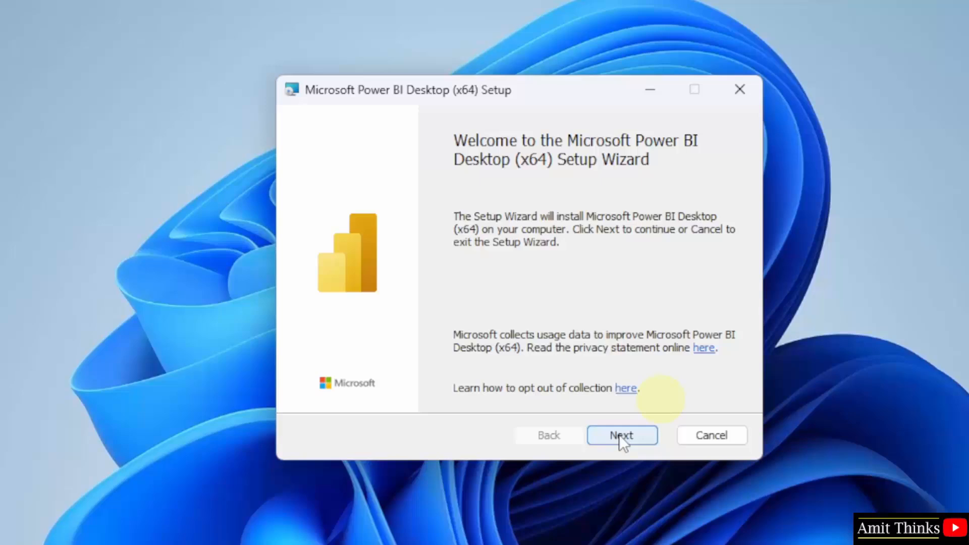
pyautogui.click(622, 434)
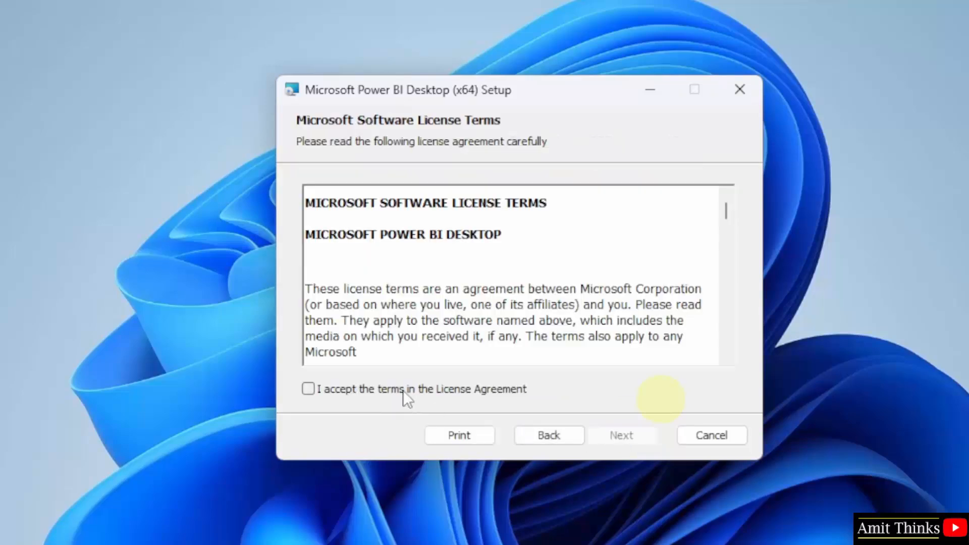
pyautogui.click(622, 435)
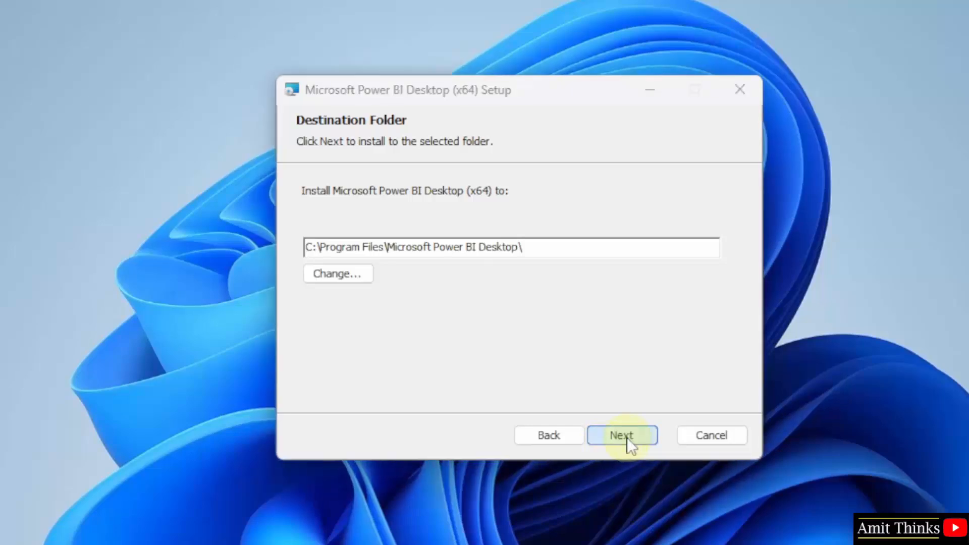
# Install to C:\Program Files\Microsoft Power BI Desktop\ with a desktop shortcut.
pyautogui.click(621, 435)
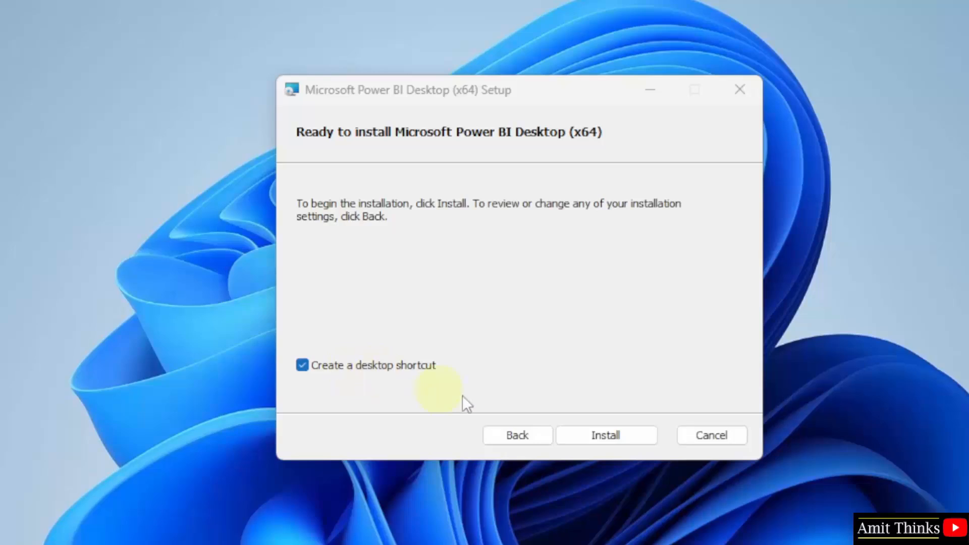
pyautogui.click(606, 435)
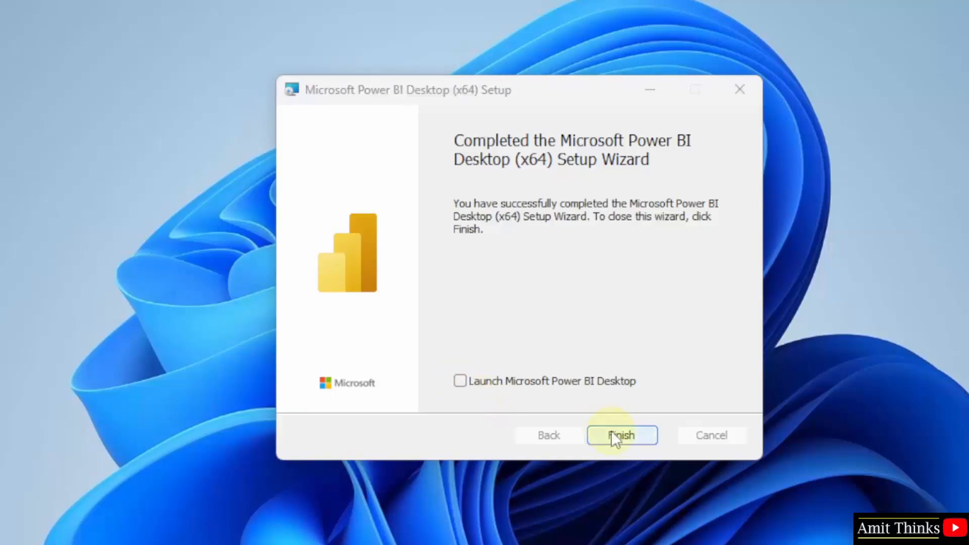
# Finish the setup wizard and select the new Power BI Desktop shortcut on the desktop.
pyautogui.click(622, 435)
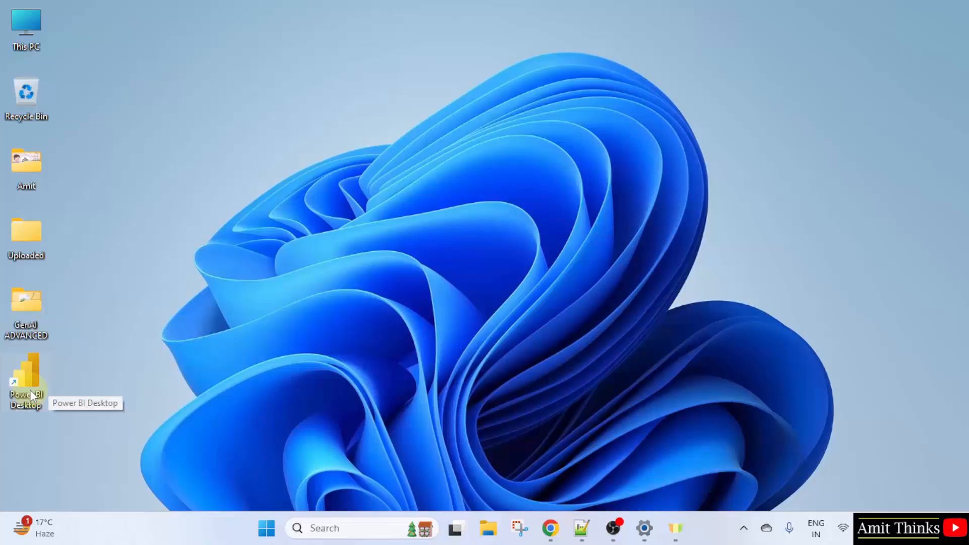
pyautogui.click(266, 528)
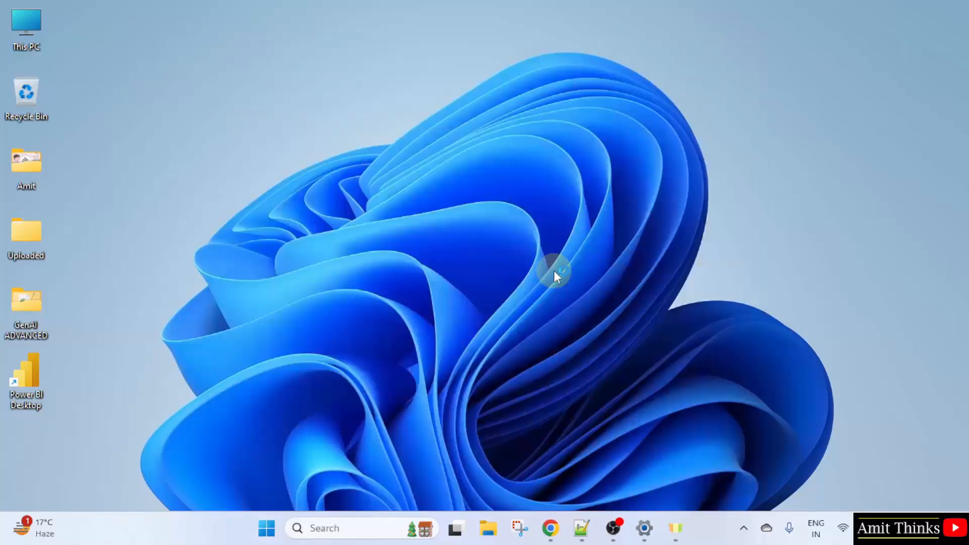
pyautogui.moveTo(555, 277)
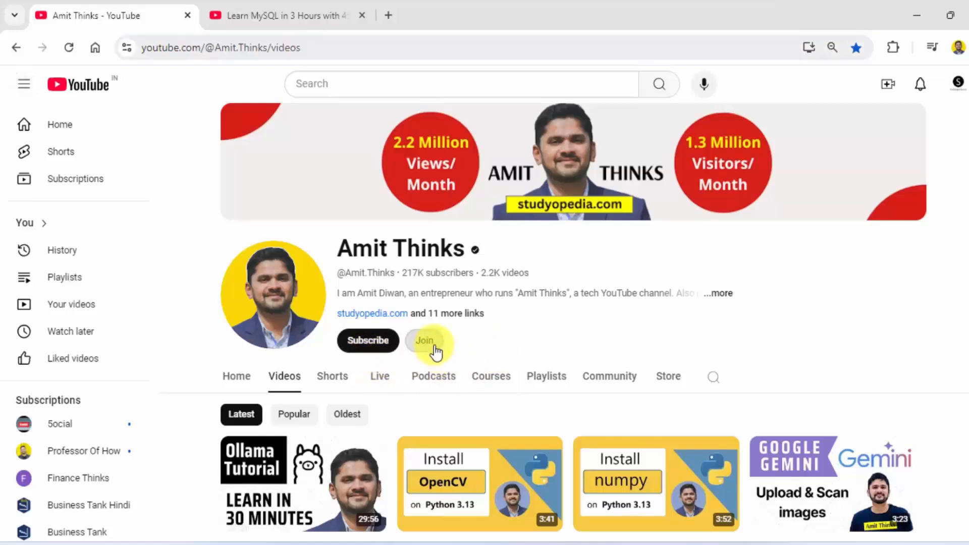
# Join the Amit Thinks channel to view its three paid membership tiers.
pyautogui.click(425, 340)
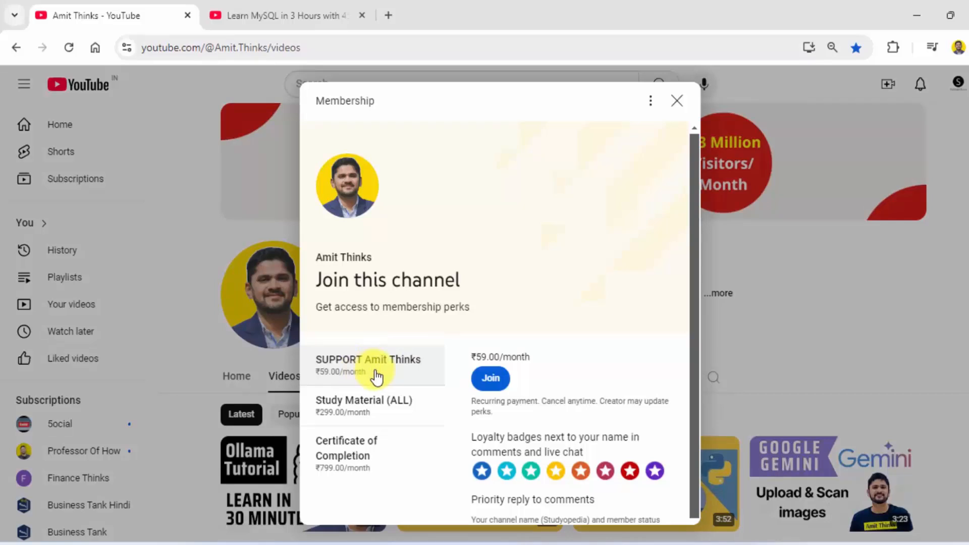
pyautogui.moveTo(544, 365)
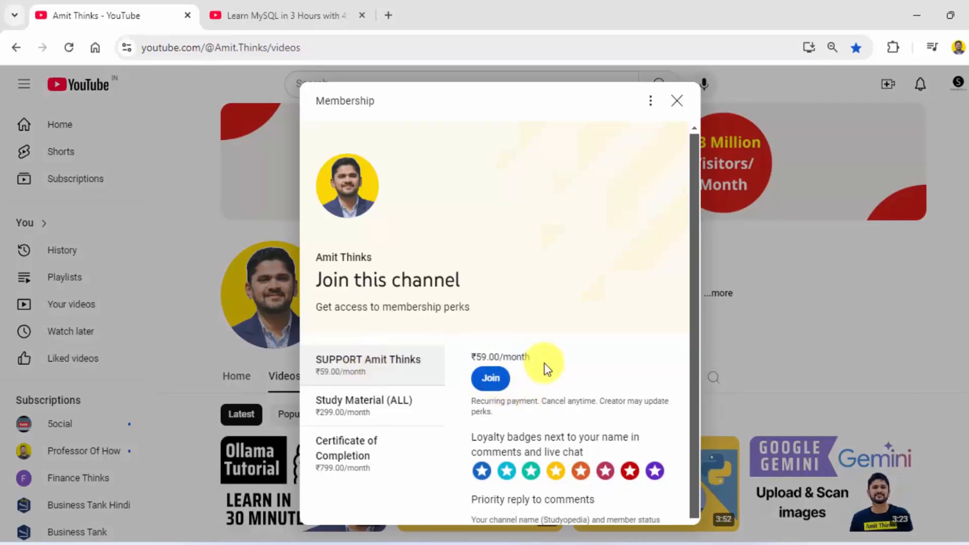
# On the MySQL tutorial video, prepare a Super Thanks at ₹40.00.
pyautogui.click(284, 16)
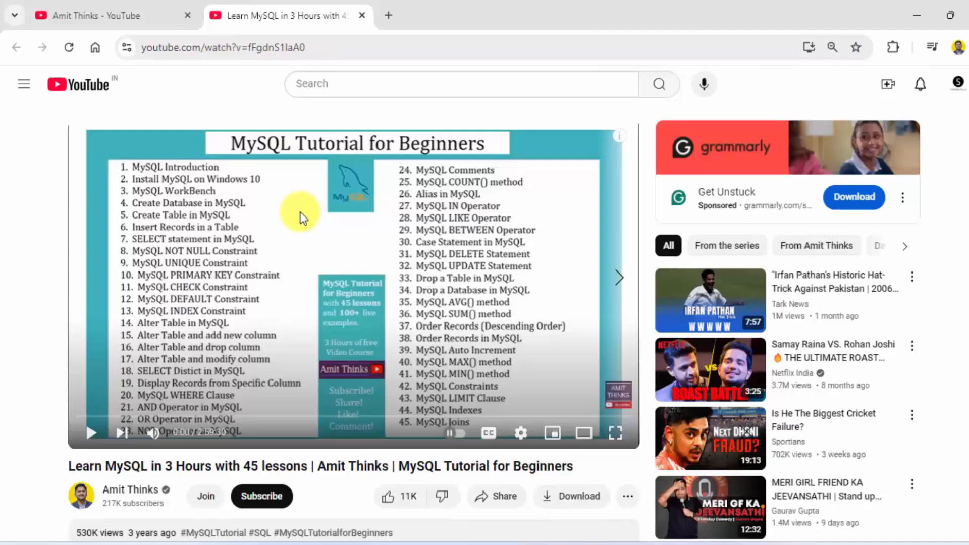
pyautogui.scroll(-3)
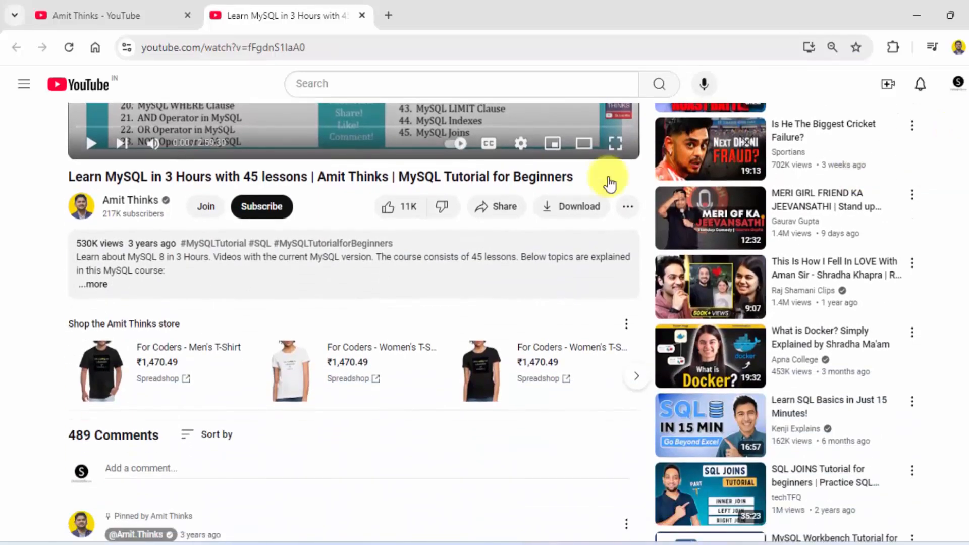
pyautogui.click(627, 207)
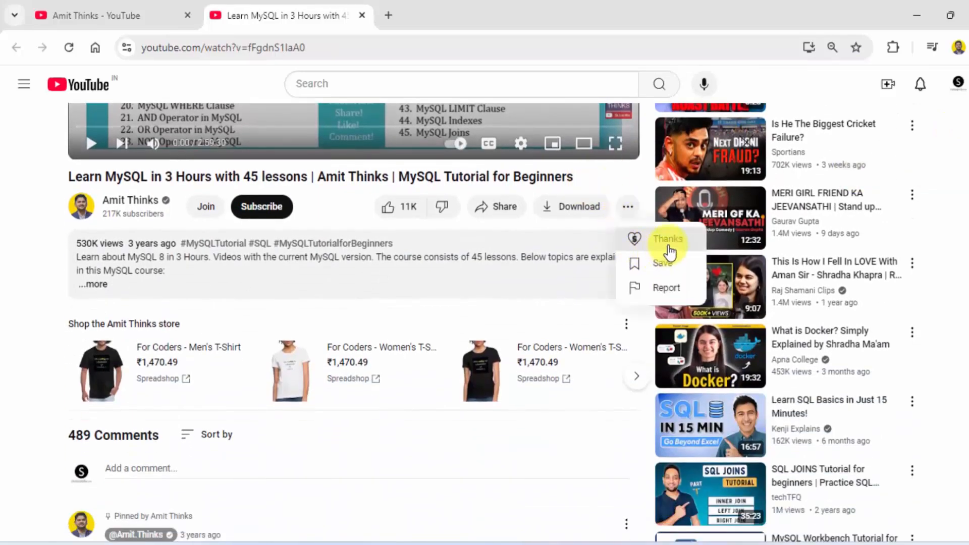
pyautogui.click(667, 239)
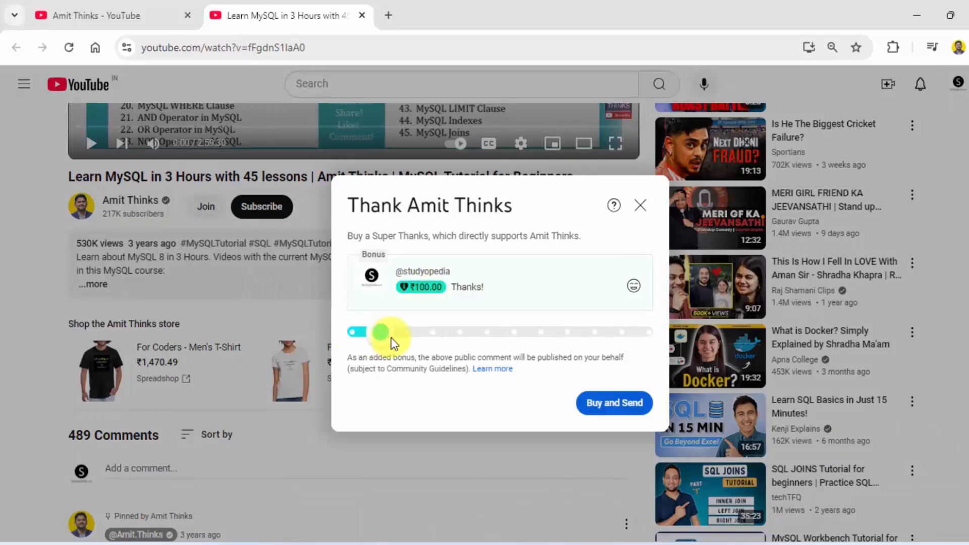
pyautogui.moveTo(380, 333); pyautogui.dragTo(354, 332)
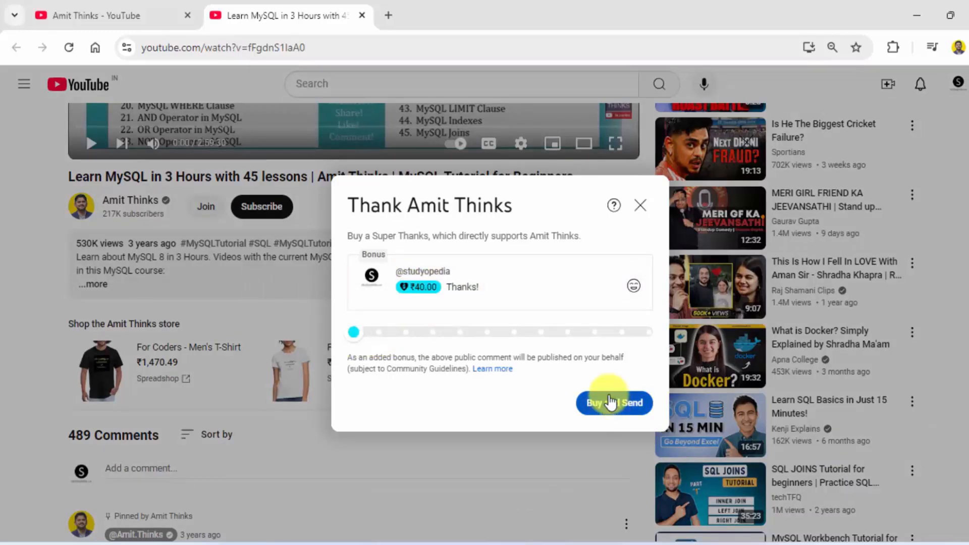